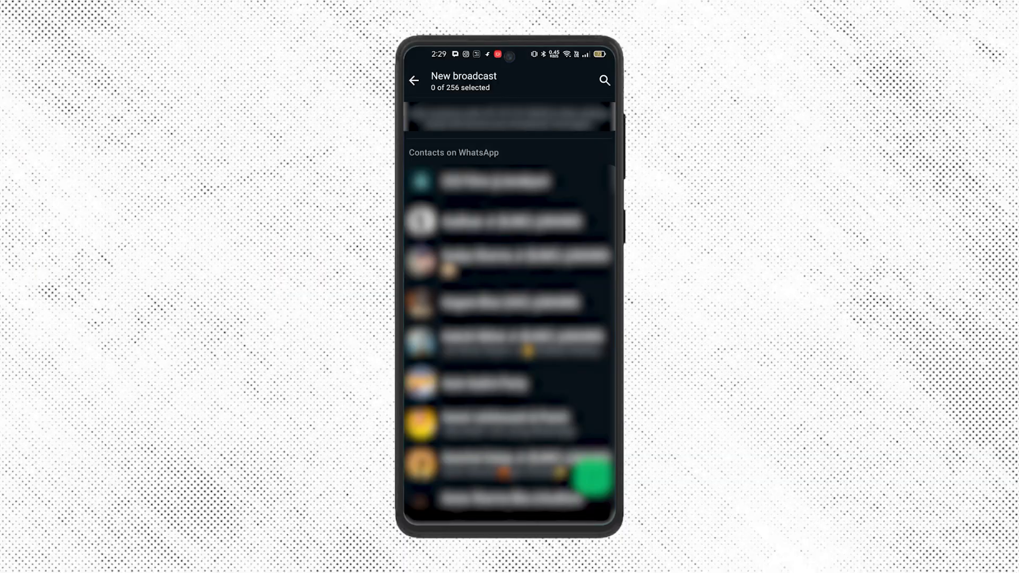
- Search contacts for 'anshu', pick two recipients and confirm to create the broadcast list
click(603, 79)
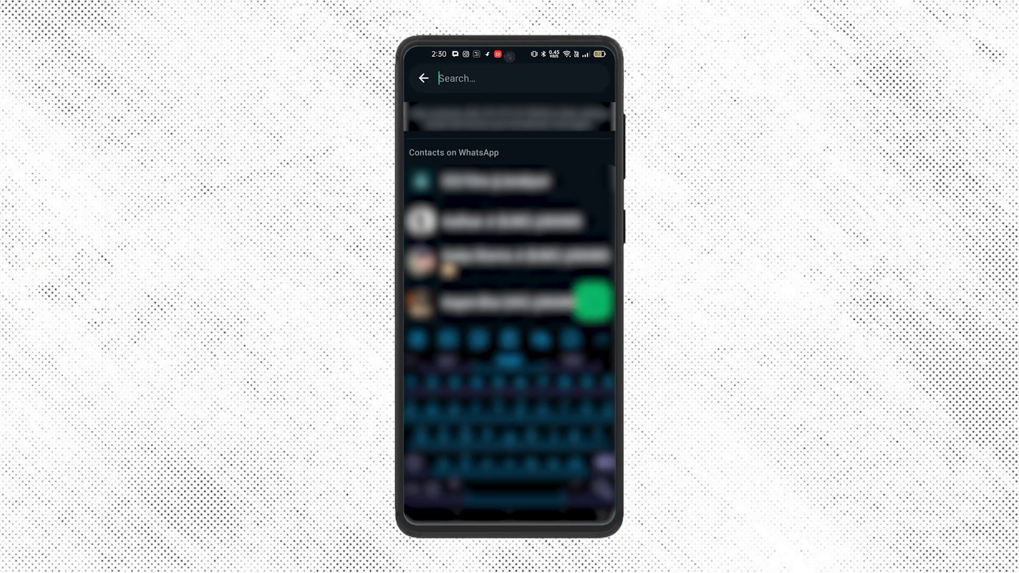
text(anshu)
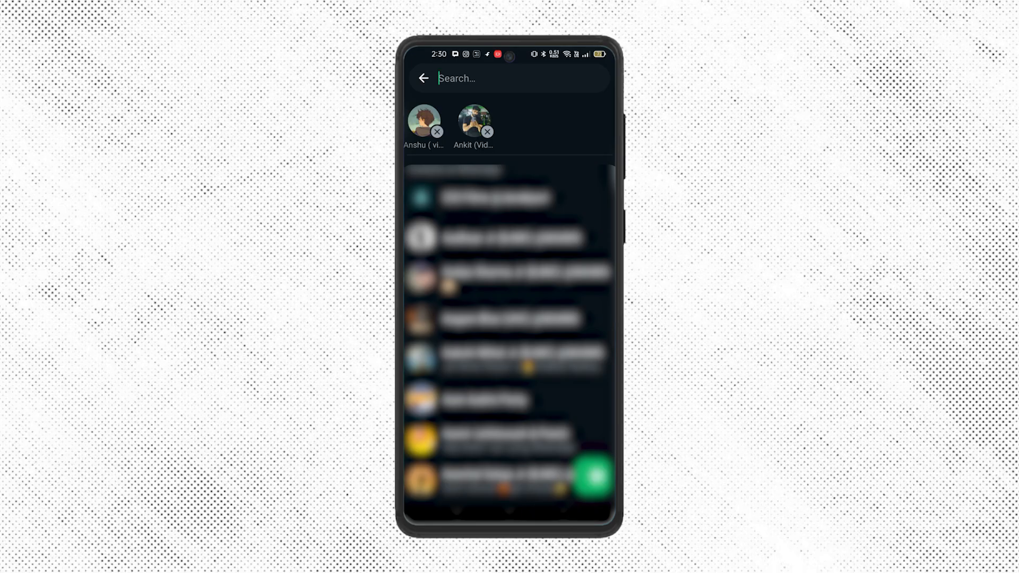
click(591, 476)
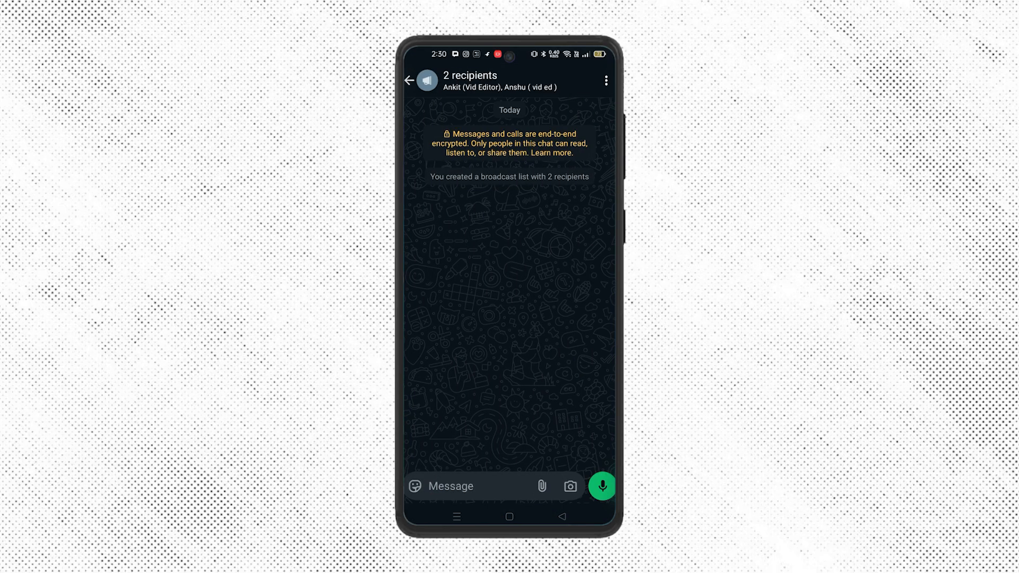